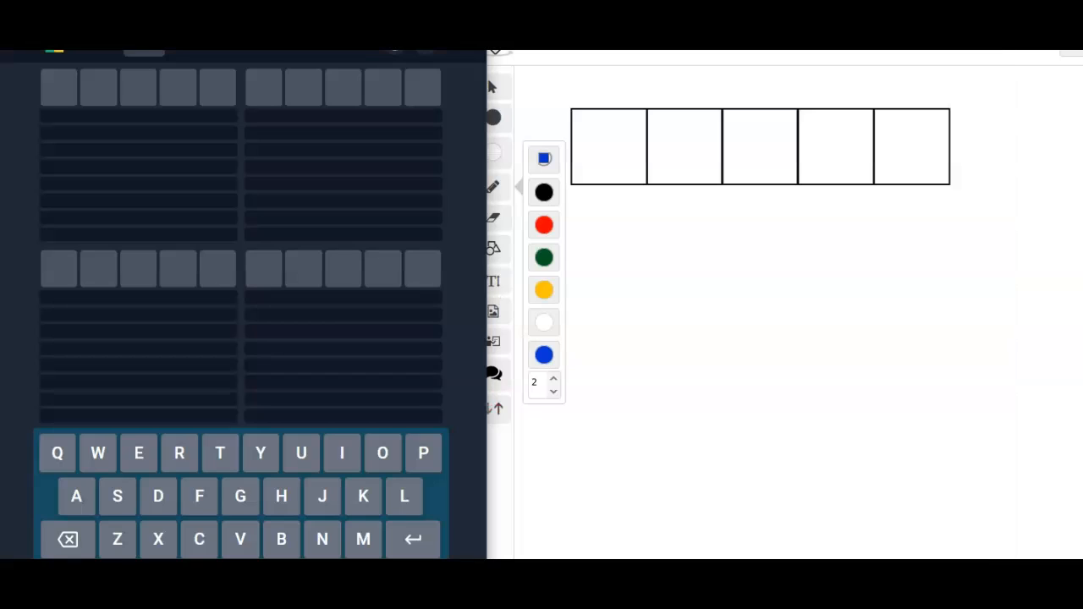
# Step: Enter FISHY then BUDGE as the first two Quordle guesses
pyautogui.click(58, 87)
pyautogui.write('BUDGE')
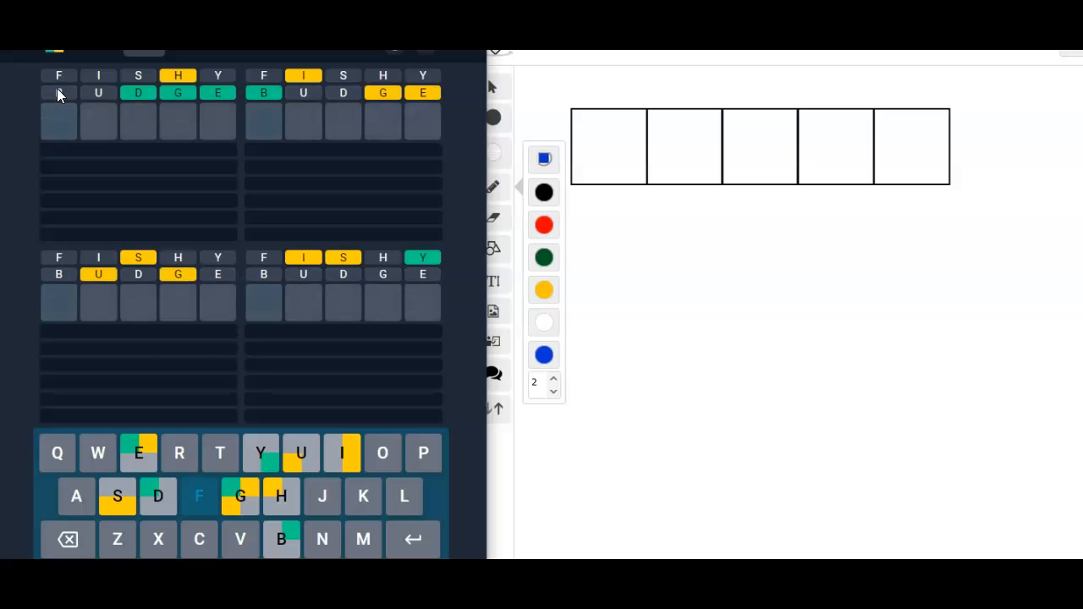
pyautogui.click(321, 540)
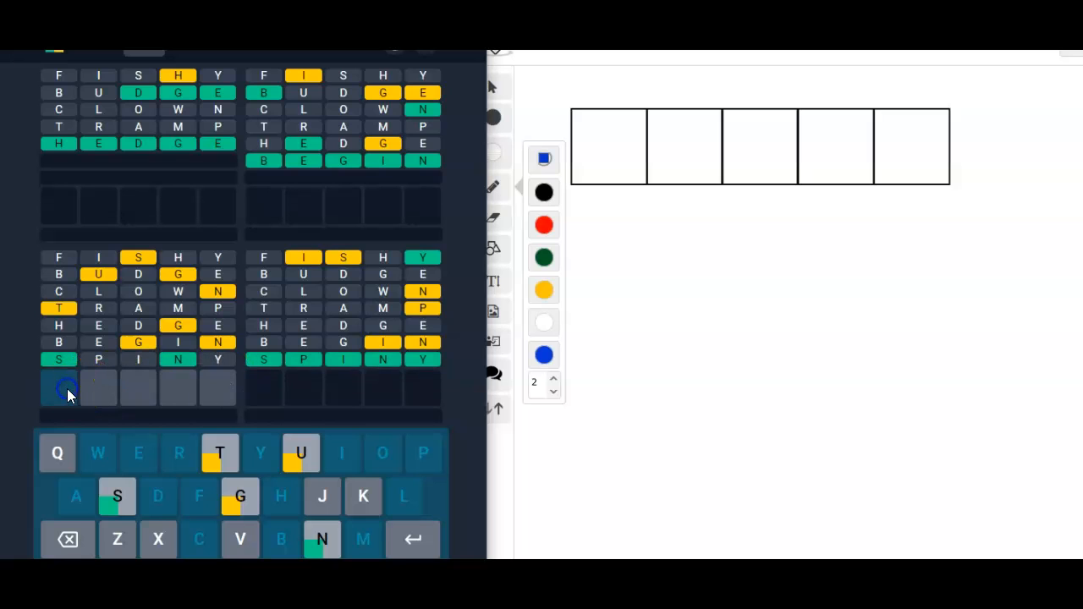
# Step: Guess CLOWN, TRAMP, HEDGE, BEGIN and SPINY, solving three boards
pyautogui.click(117, 496)
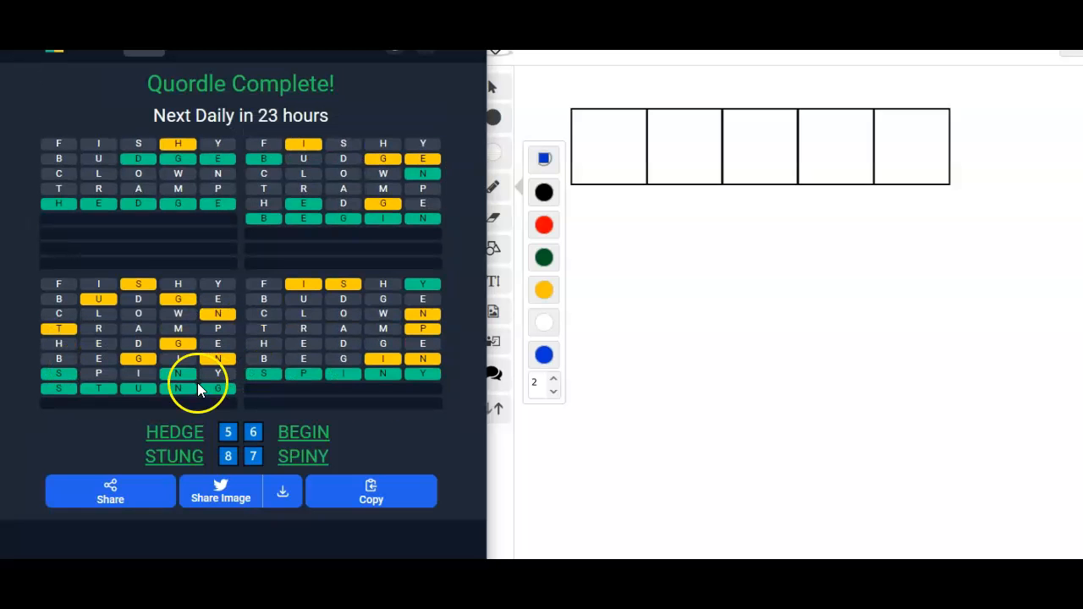
pyautogui.moveTo(398, 178)
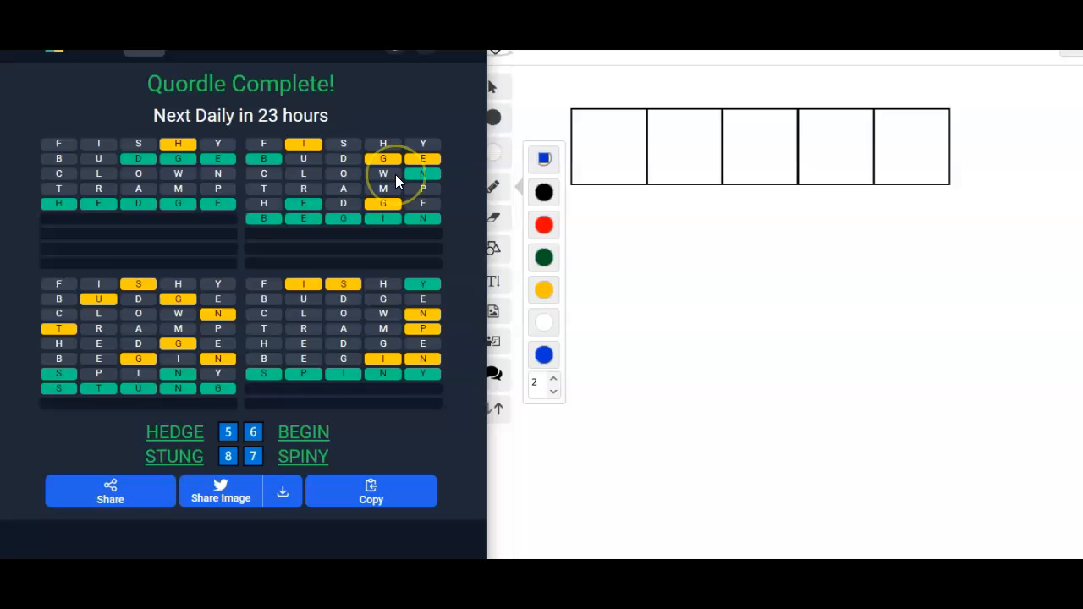